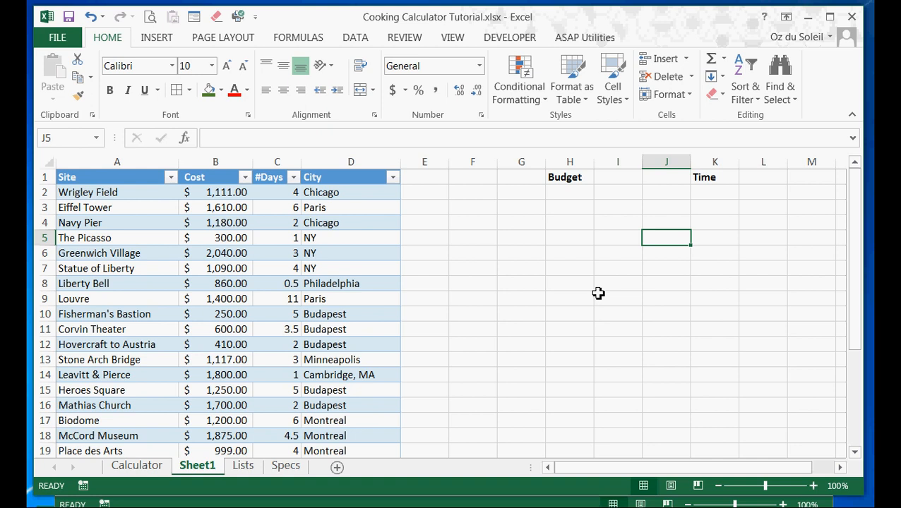
mouse_move(101, 298)
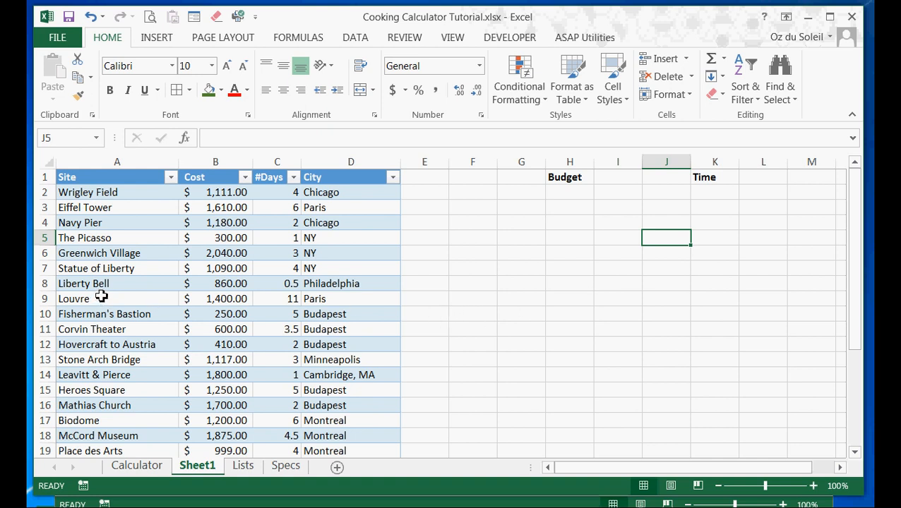
mouse_move(257, 284)
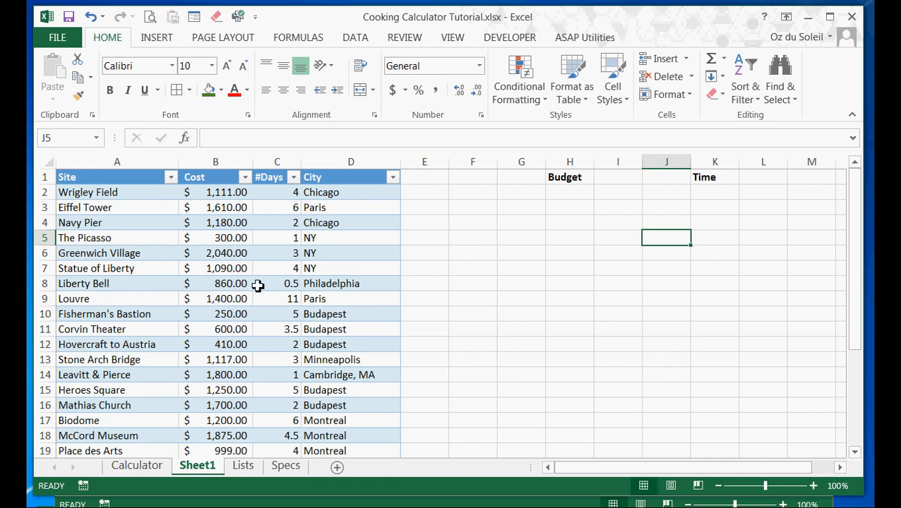
mouse_move(256, 227)
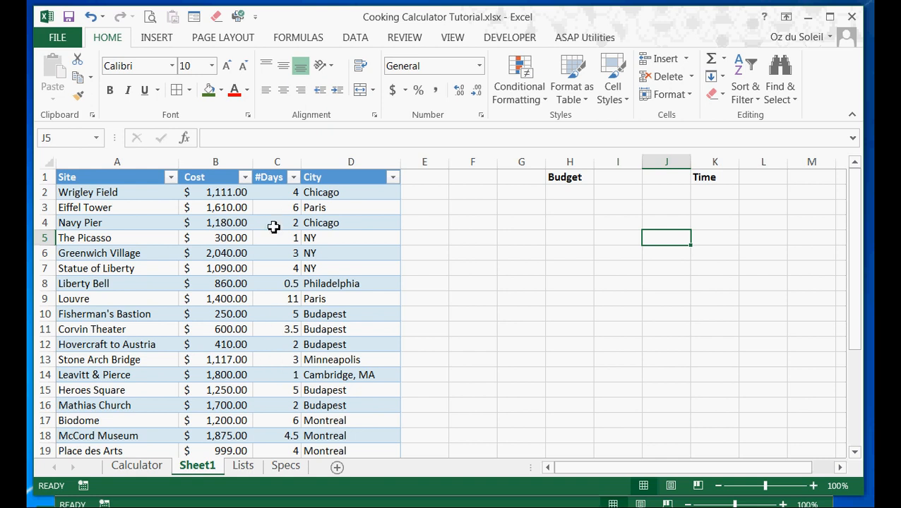
mouse_move(280, 242)
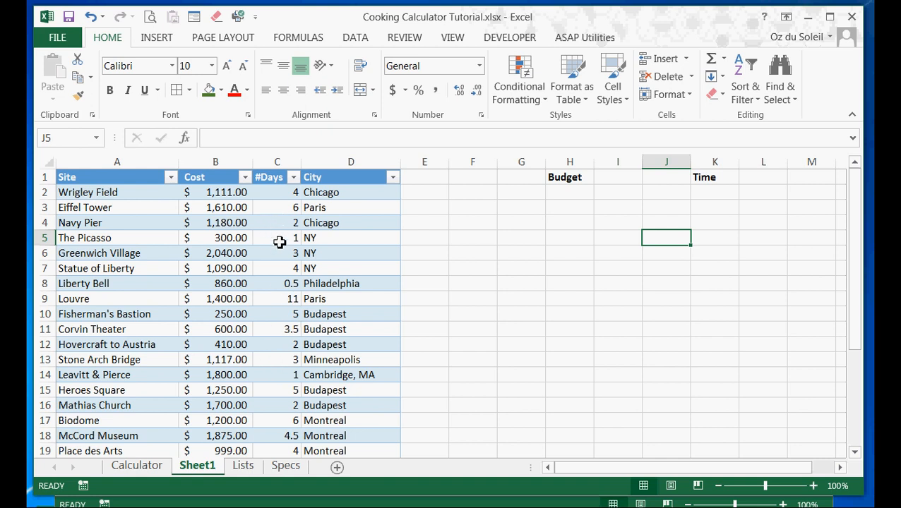
mouse_move(279, 247)
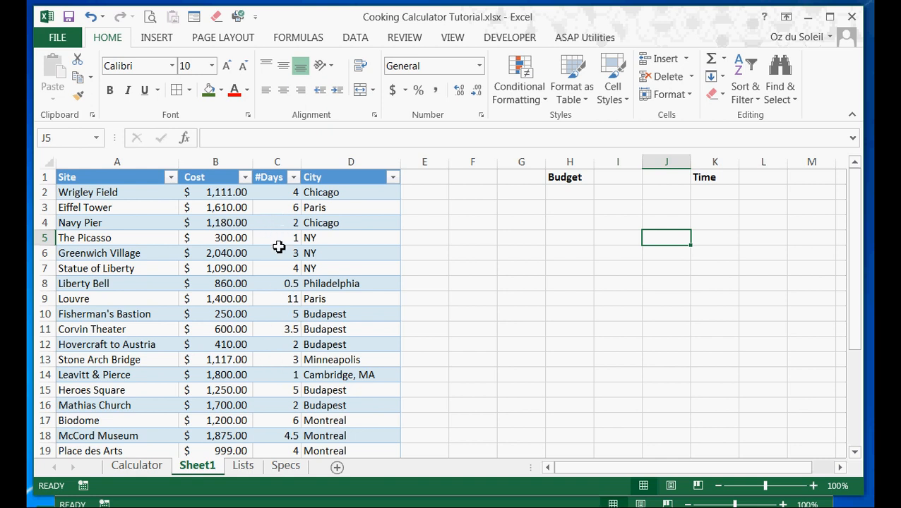
mouse_move(319, 275)
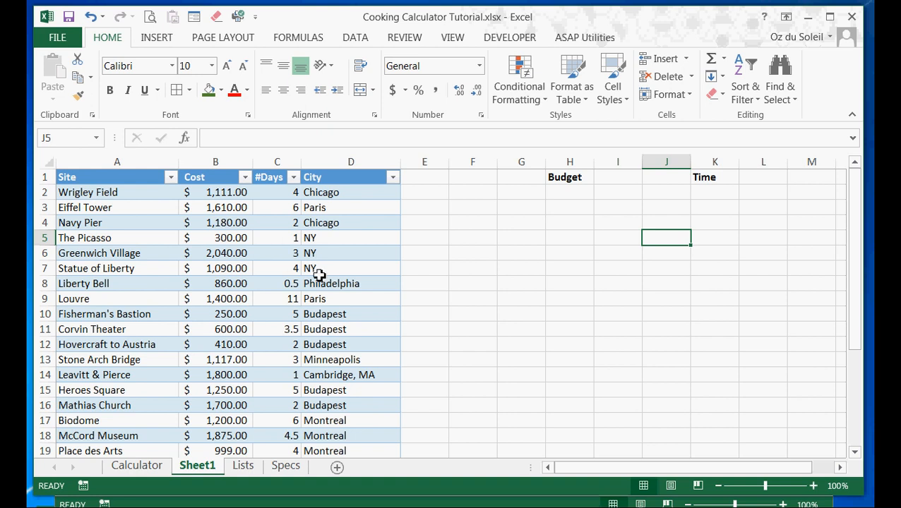
mouse_move(350, 380)
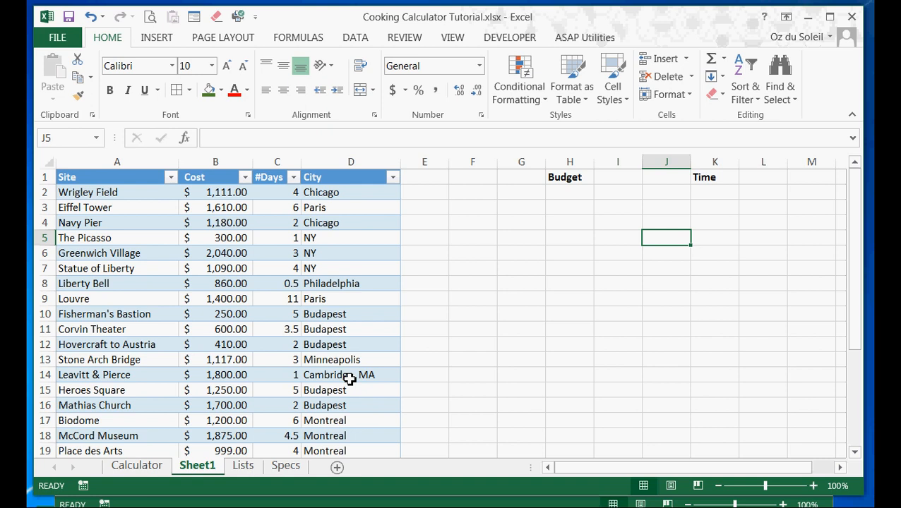
mouse_move(338, 394)
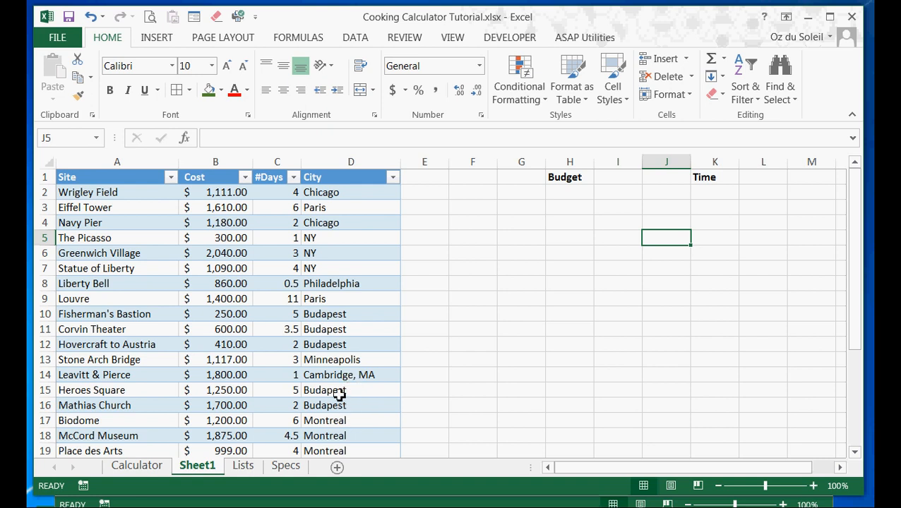
mouse_move(334, 394)
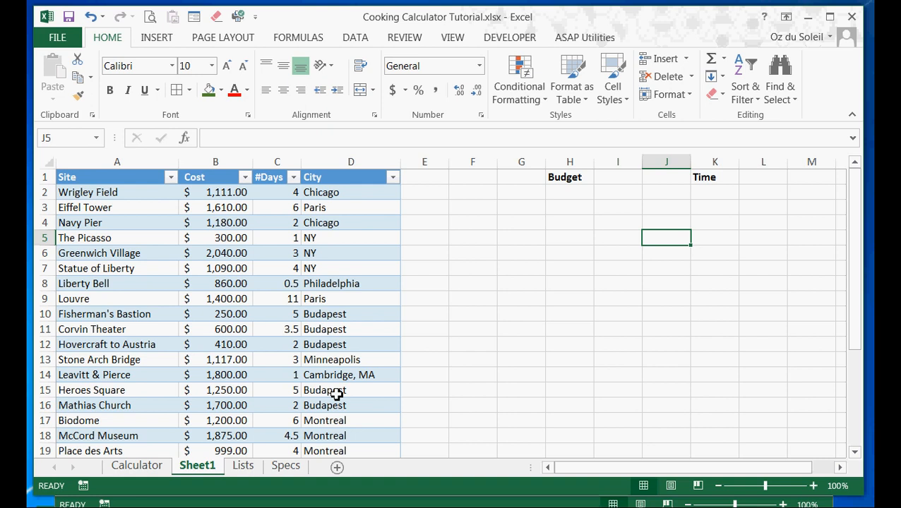
mouse_move(314, 360)
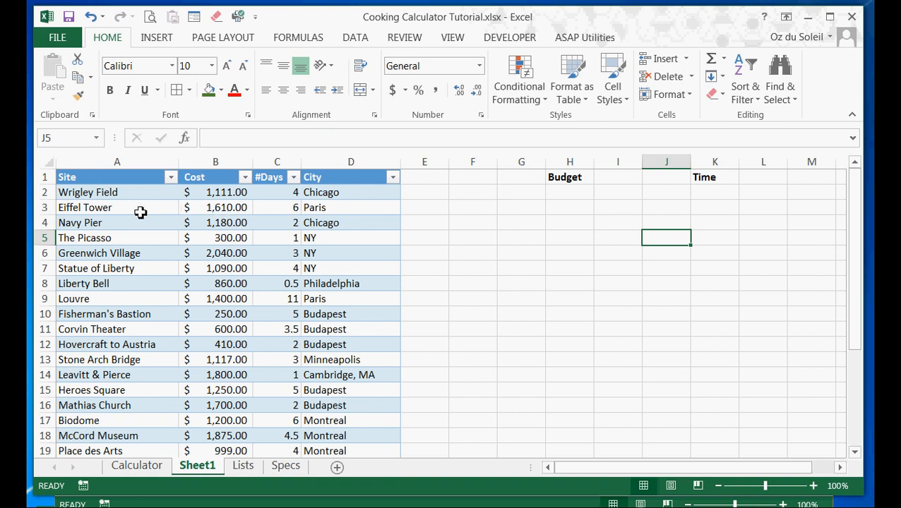
mouse_move(132, 199)
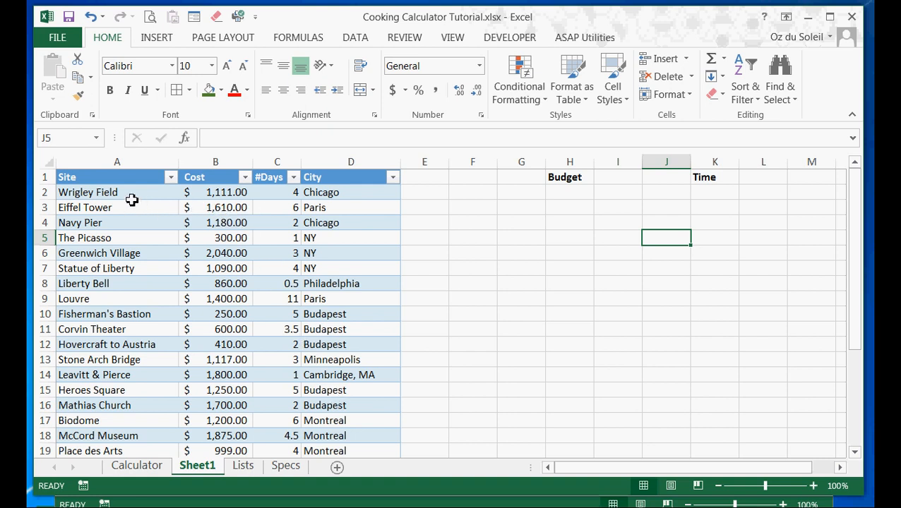
mouse_move(153, 222)
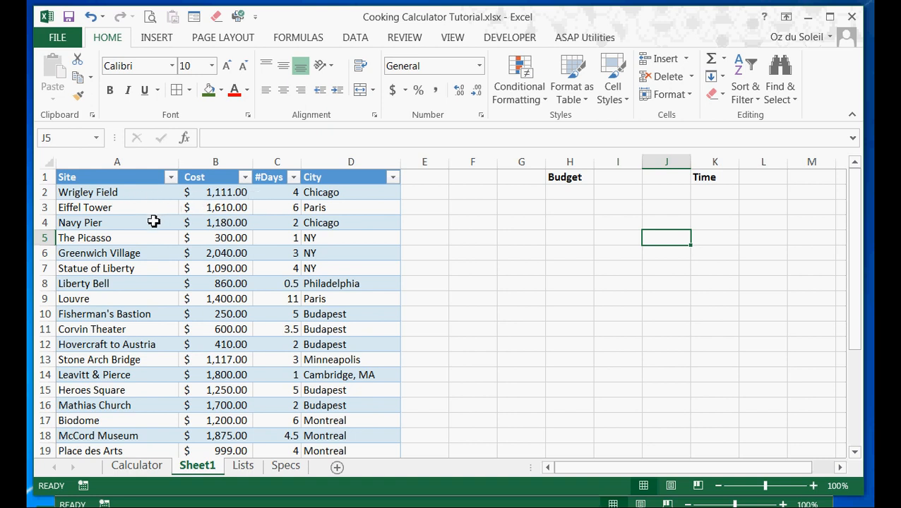
mouse_move(152, 260)
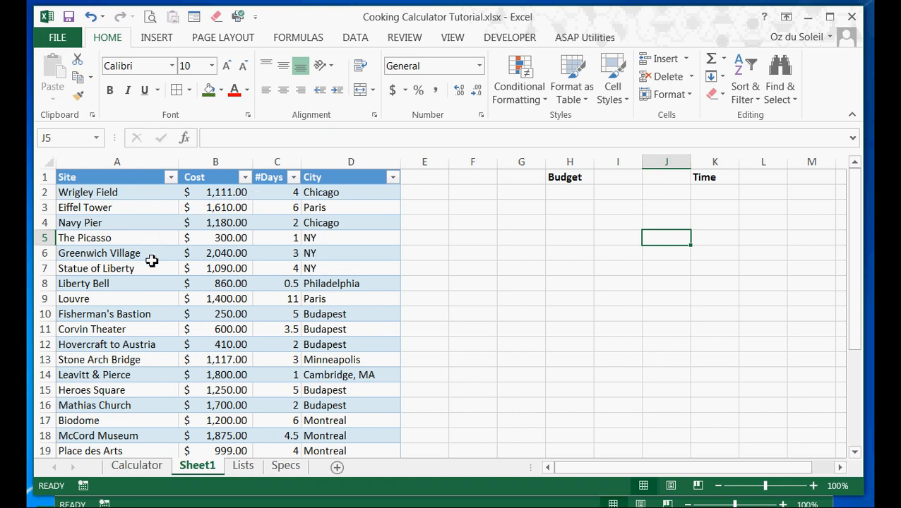
mouse_move(171, 299)
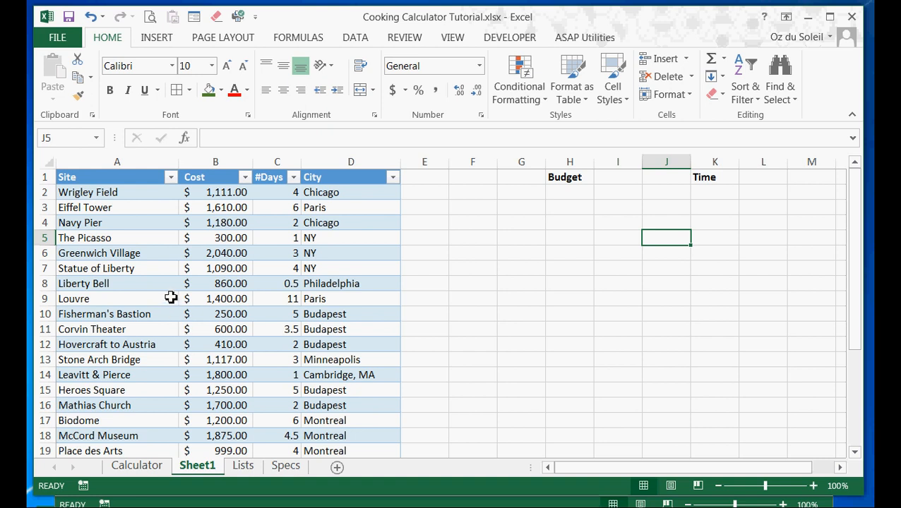
mouse_move(279, 302)
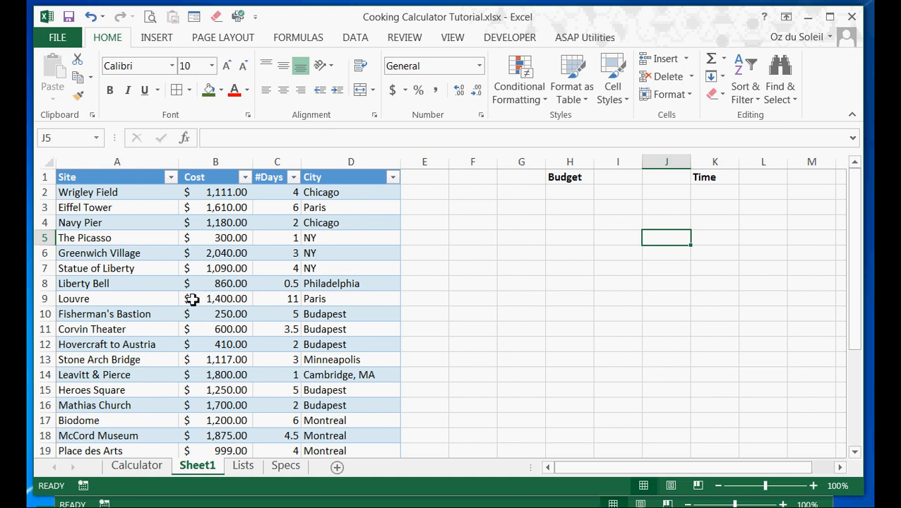
mouse_move(157, 299)
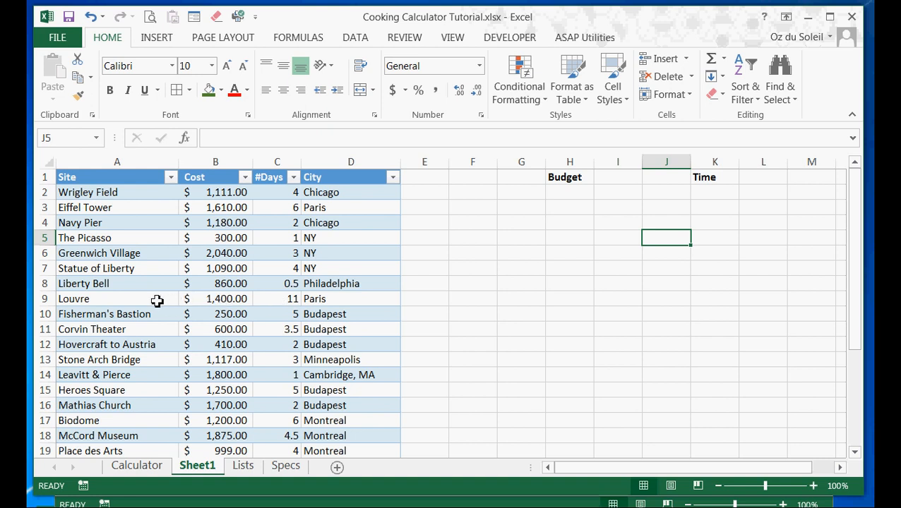
mouse_move(200, 301)
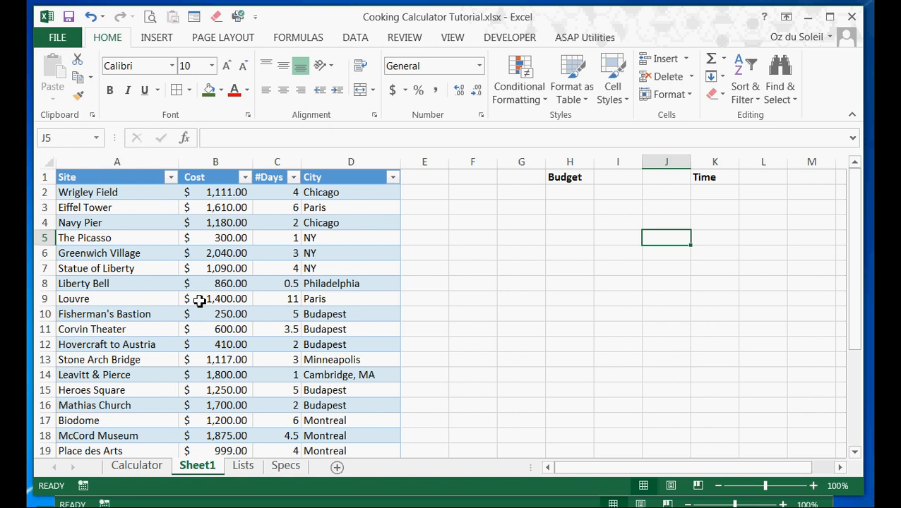
mouse_move(196, 360)
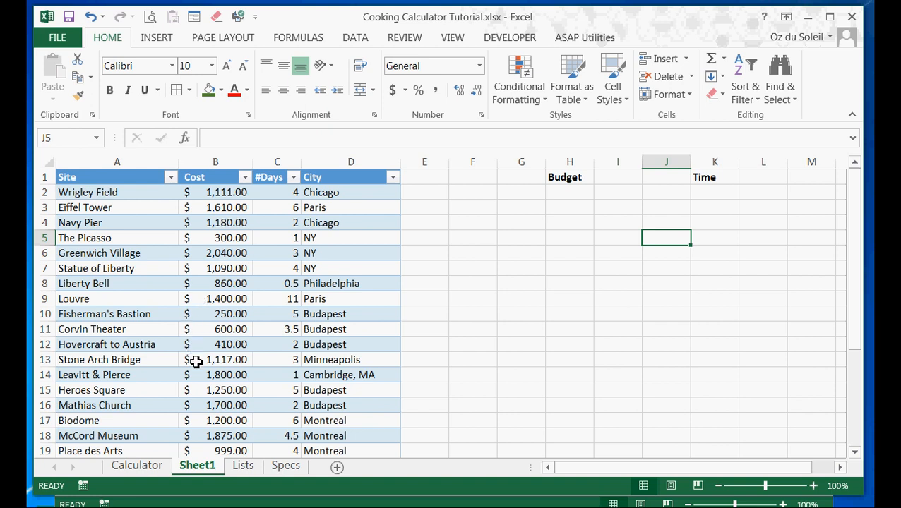
mouse_move(159, 425)
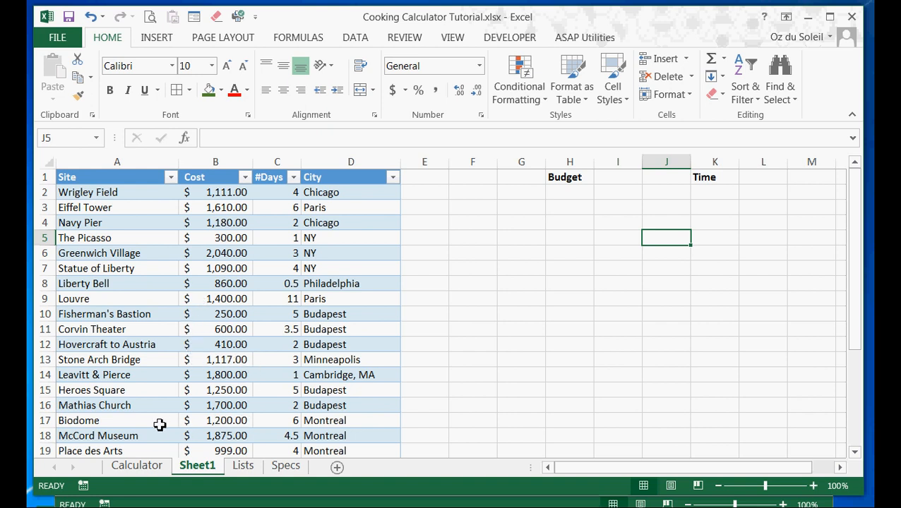
mouse_move(617, 177)
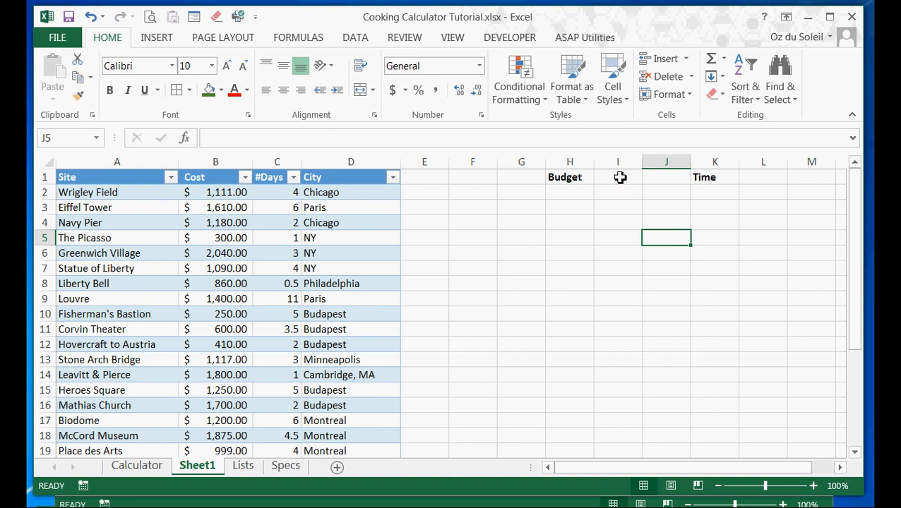
Enter Budget 1200 in I1 and Time 4 in L1 beside the cost table.
left_click(618, 177)
type("1200")
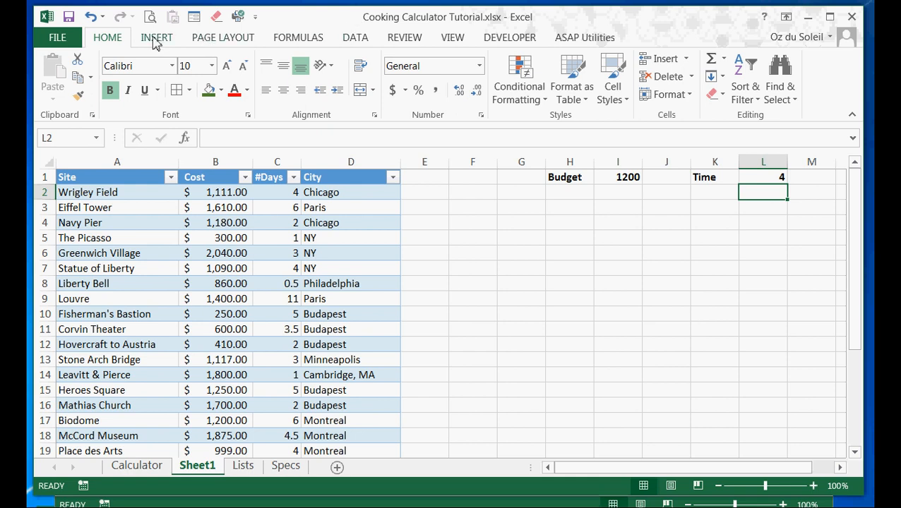
left_click(157, 37)
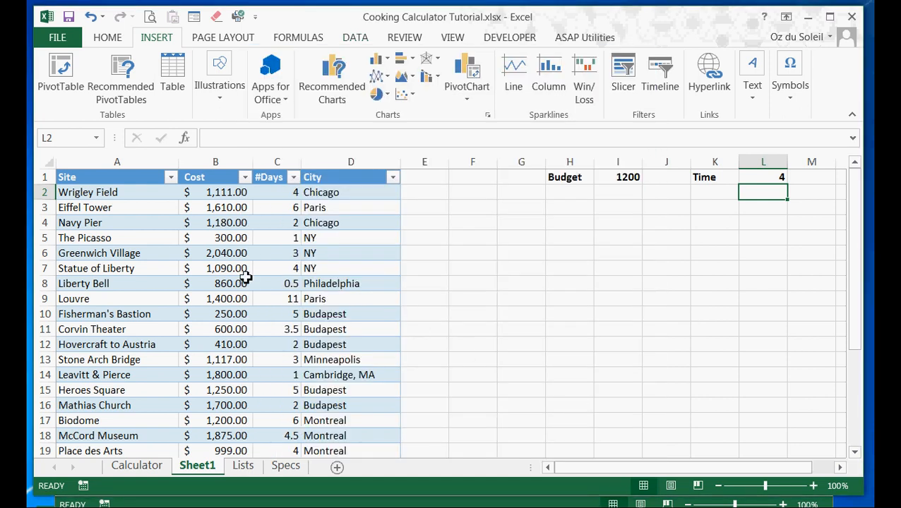
Add Site, Cost, #Days and City slicers to the travel table in a row on the right.
left_click(226, 283)
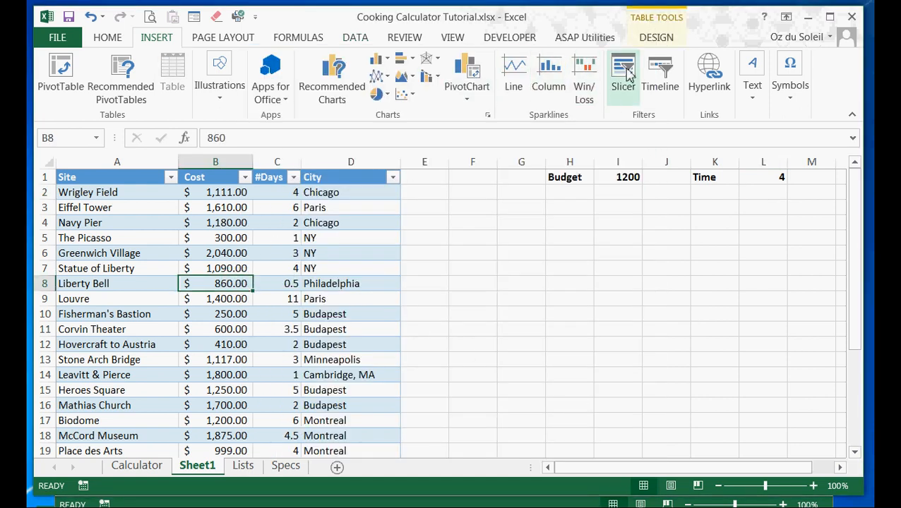
left_click(623, 71)
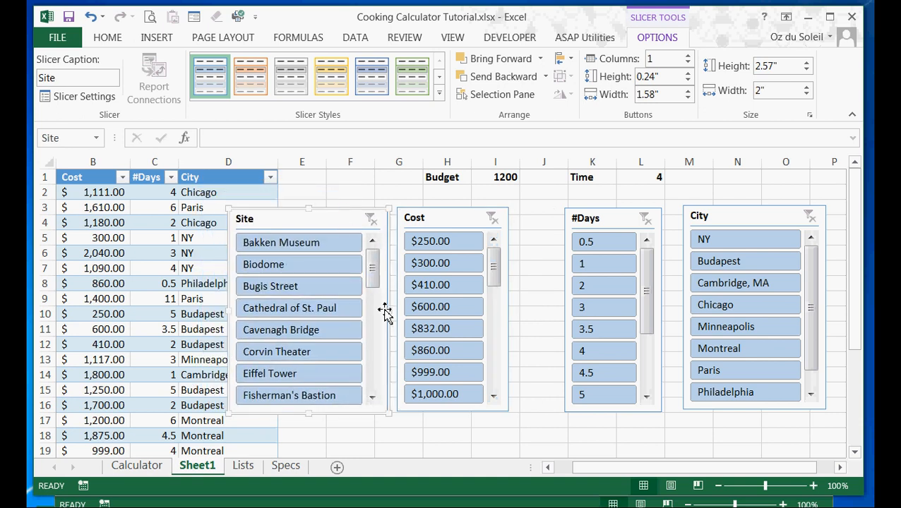
Narrow the Site slicer slightly before filtering costs near 1200 and durations of 4 days or less.
left_click_drag(391, 310, 380, 317)
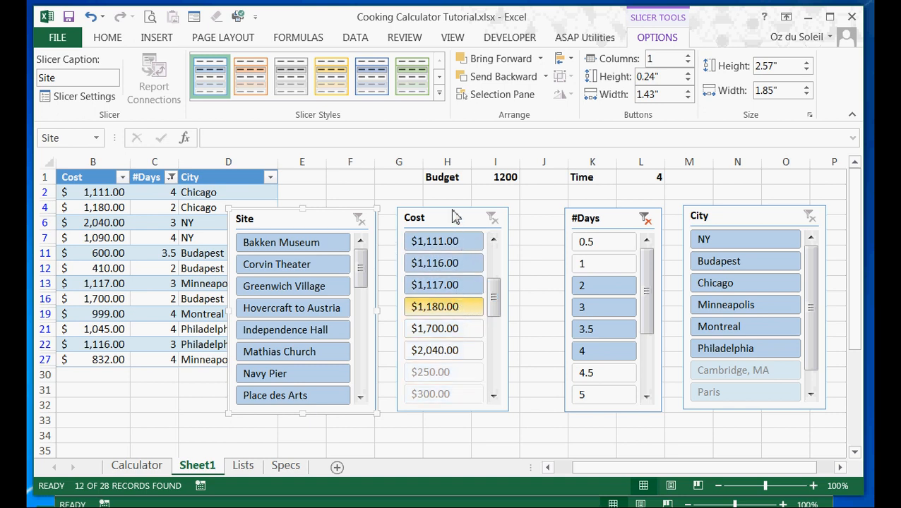
mouse_move(455, 250)
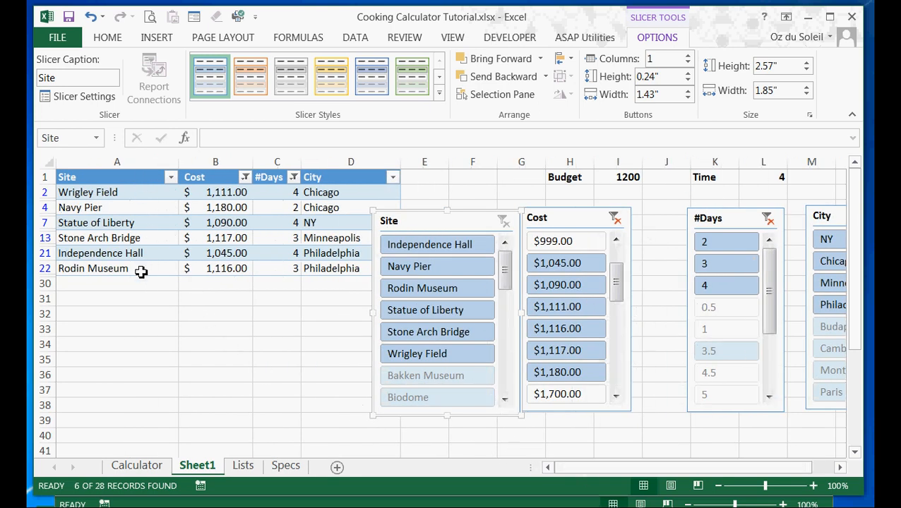
mouse_move(120, 207)
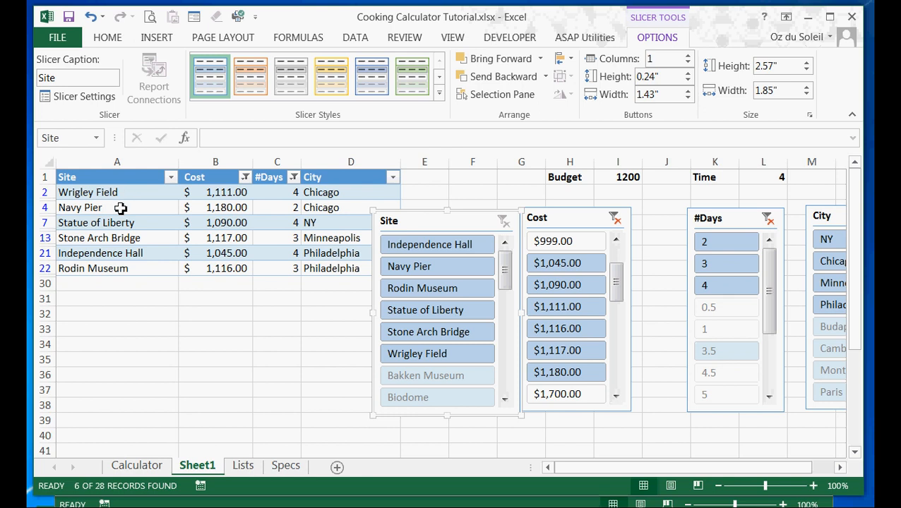
mouse_move(141, 229)
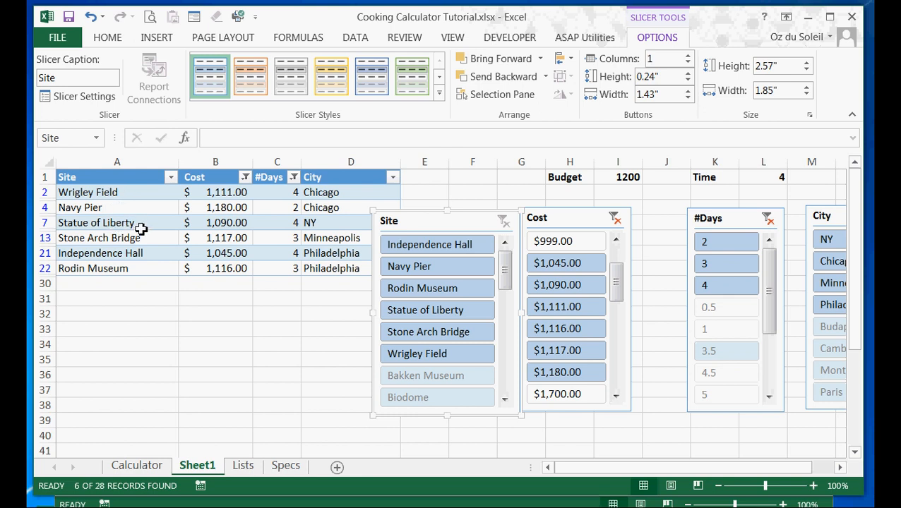
mouse_move(250, 243)
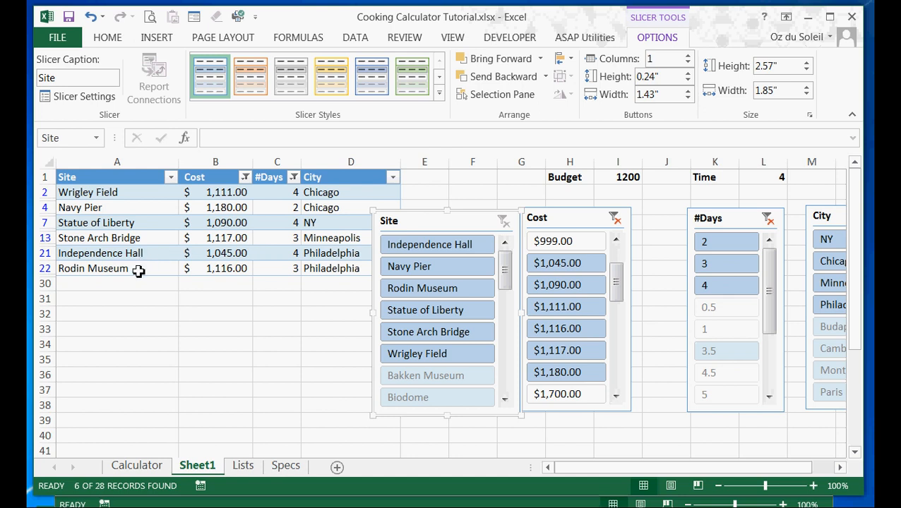
mouse_move(320, 277)
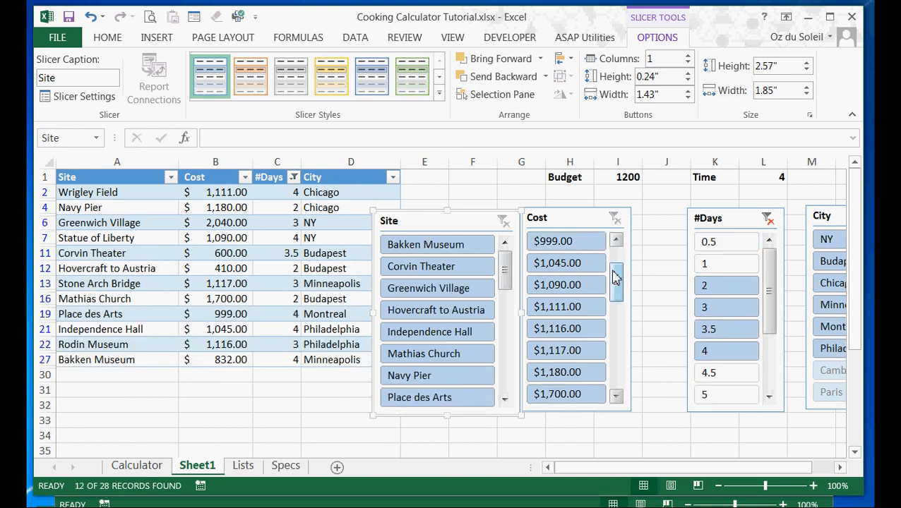
Enter Budget 2000, then filter #Days to 3–4.5 and Cost to $1,875 and $2,040.
left_click(617, 176)
type("2000")
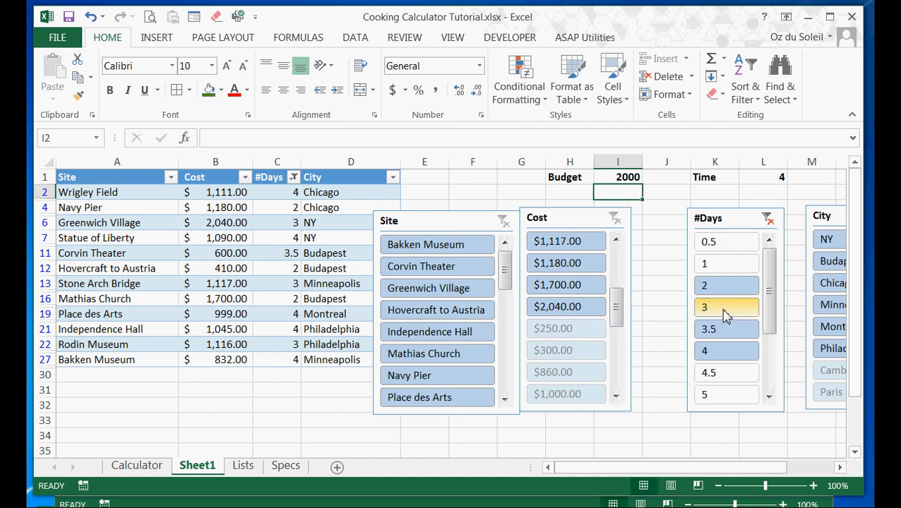
left_click(725, 373)
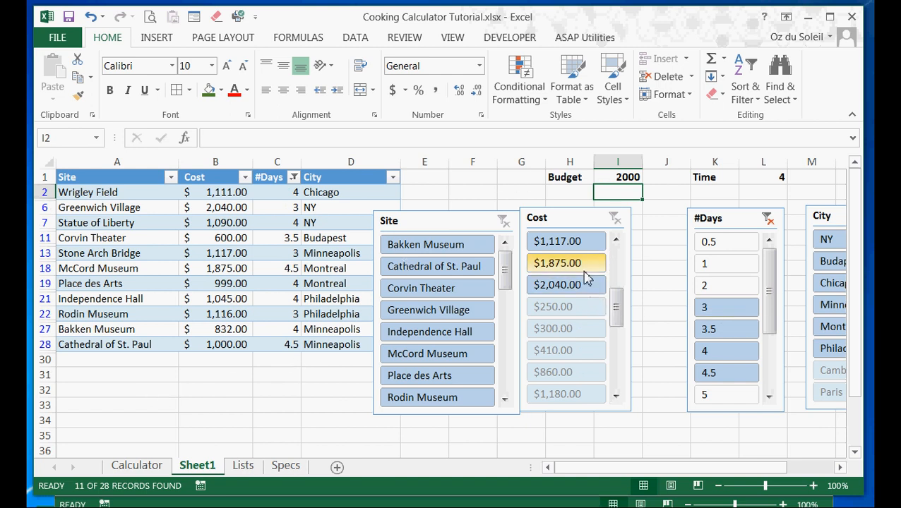
left_click(566, 262)
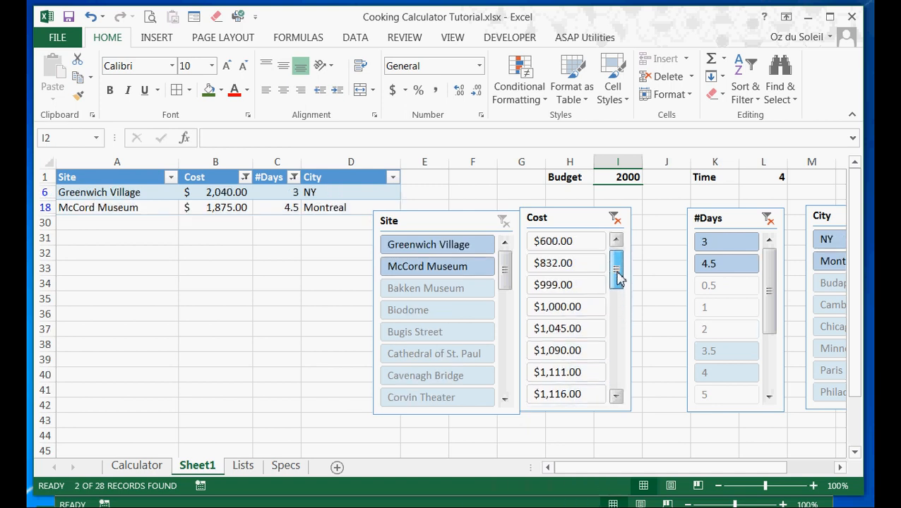
Scroll the Cost slicer and adjust its selection, leaving Greenwich Village and McCord Museum.
left_click_drag(616, 271, 617, 332)
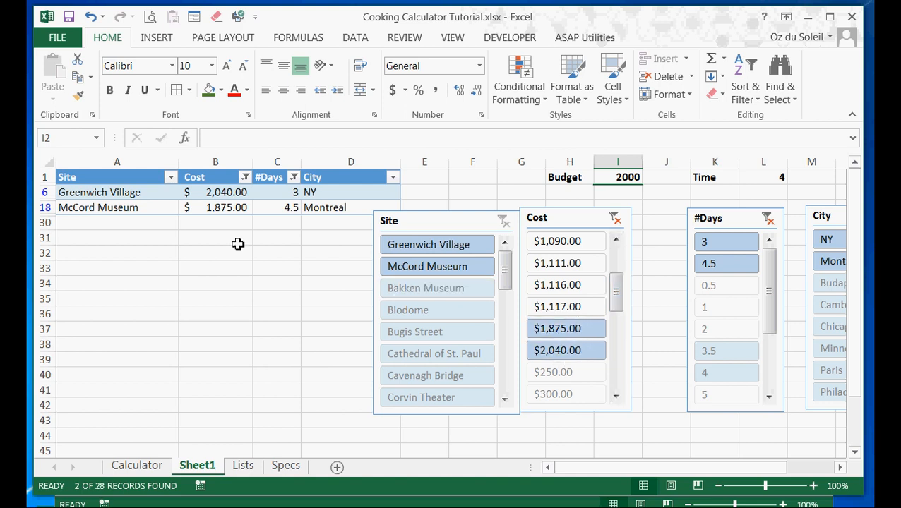
mouse_move(139, 211)
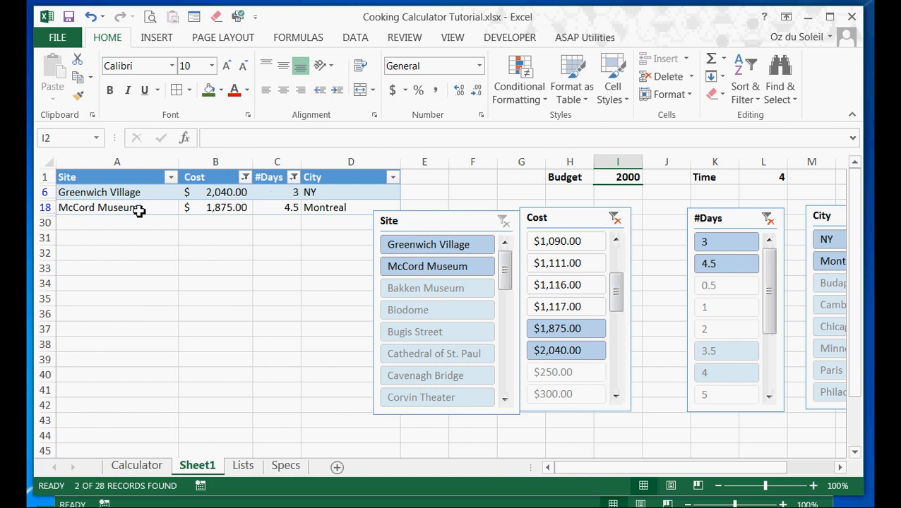
mouse_move(344, 337)
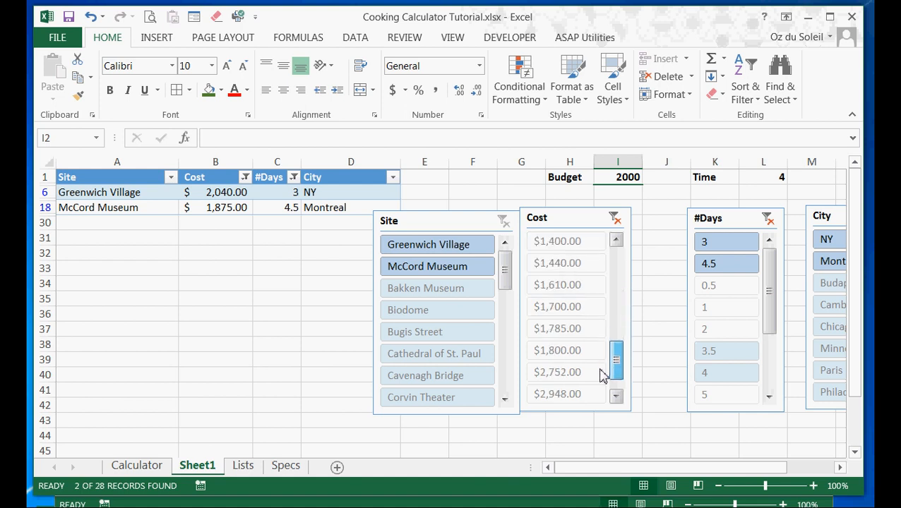
left_click(565, 350)
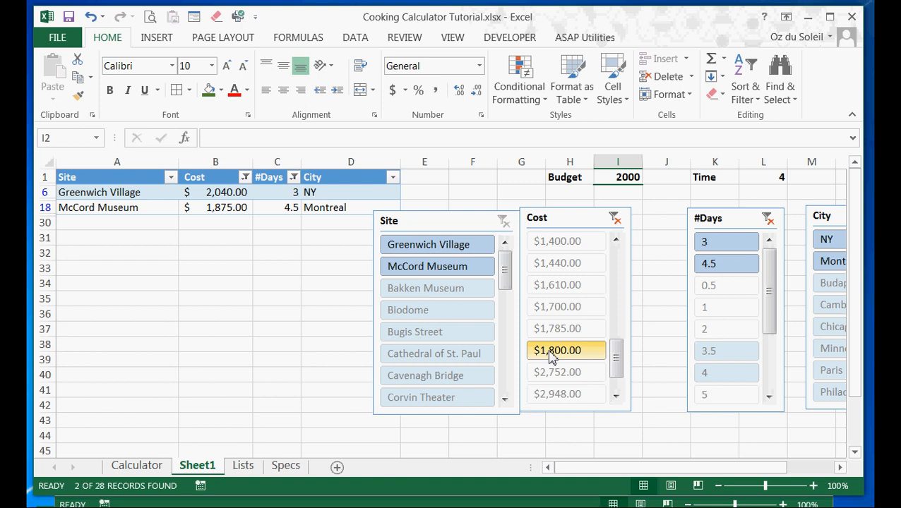
mouse_move(584, 313)
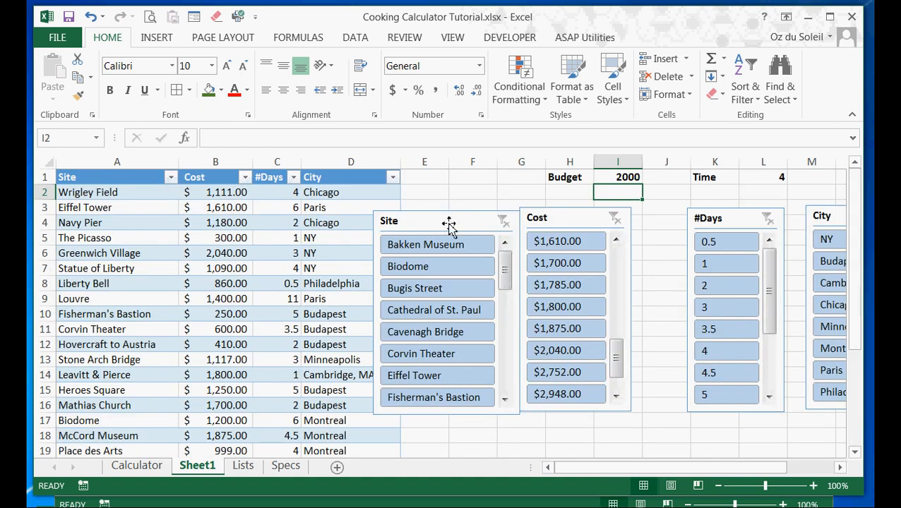
Change Budget to 1500 in I1 and Time to 8 in L1.
left_click(618, 177)
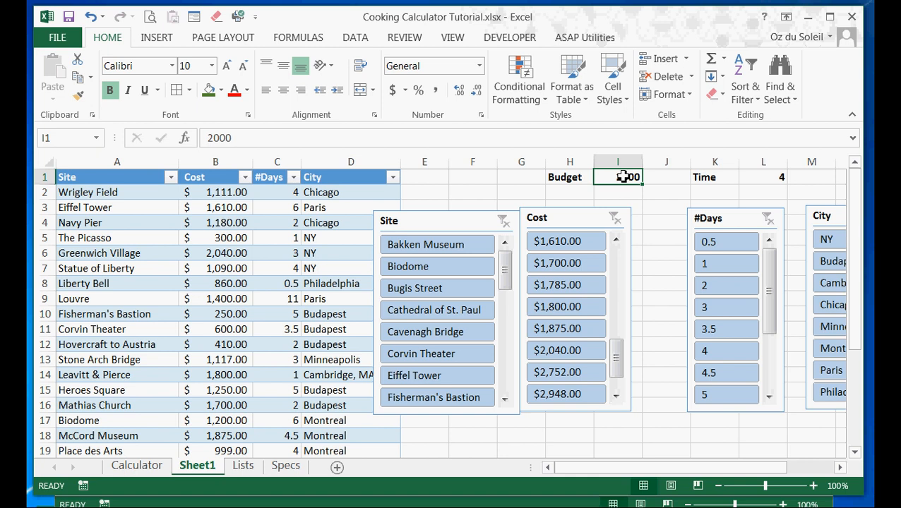
type("150")
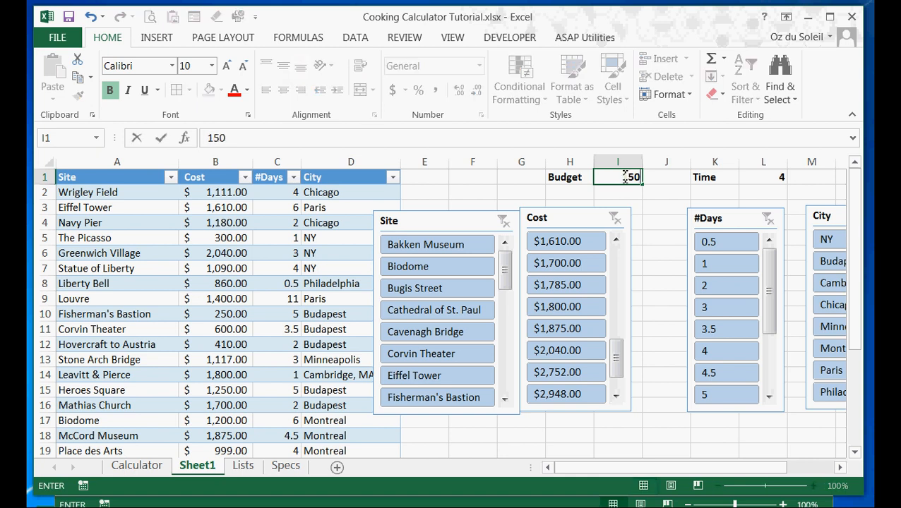
left_click(762, 177)
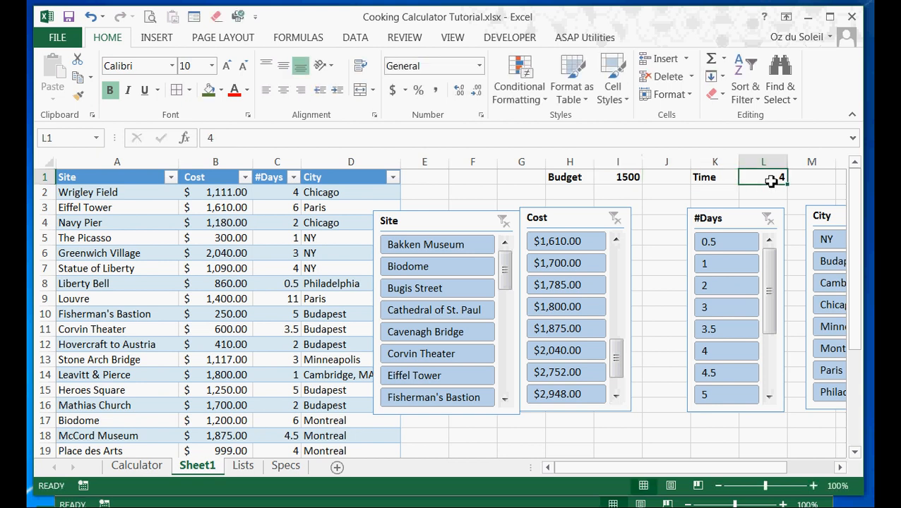
type("8")
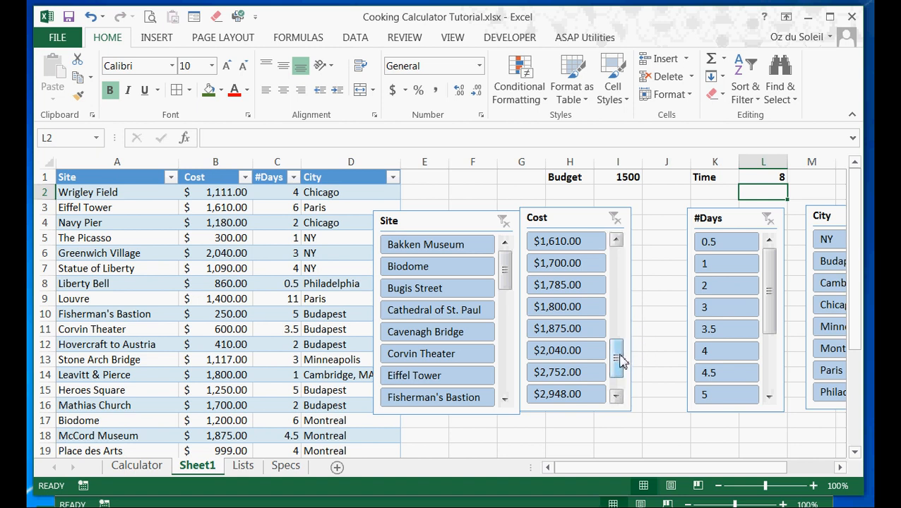
Scroll the Cost slicer and select cost buttons fitting the 1500 budget.
left_click_drag(617, 356, 617, 282)
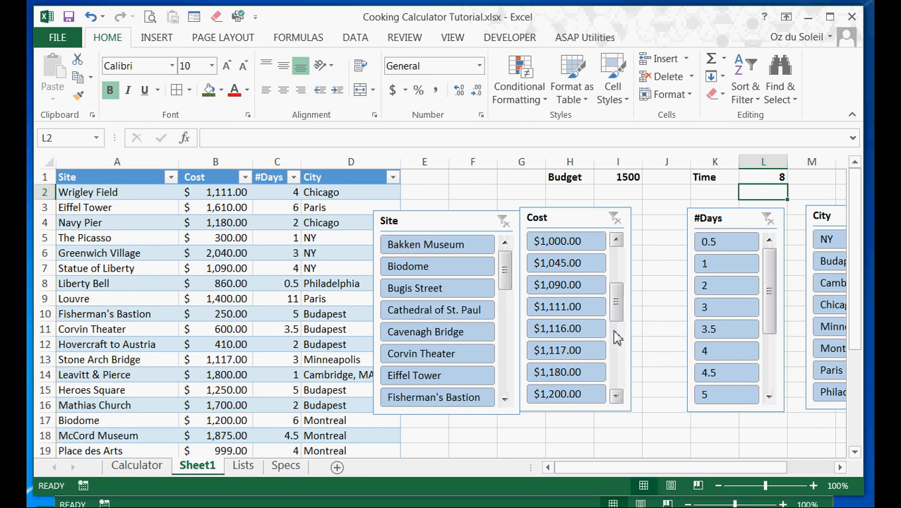
scroll("down", 3)
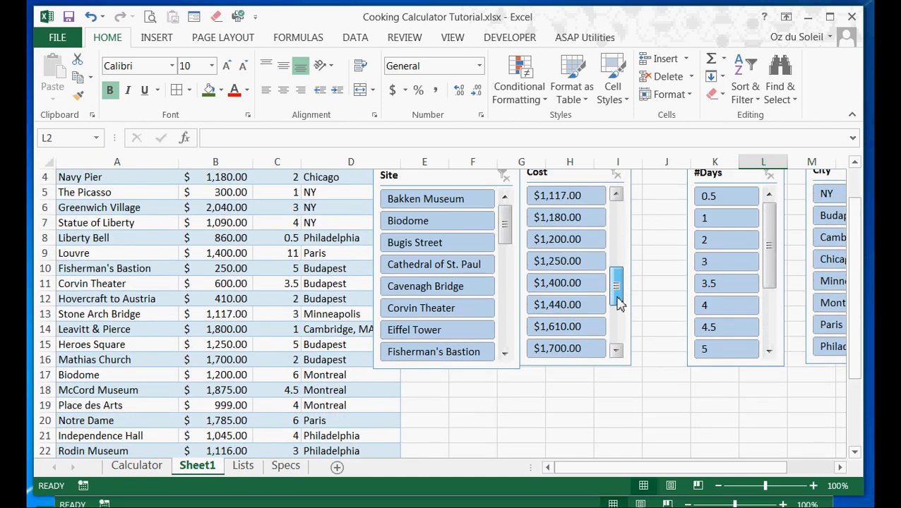
left_click(565, 326)
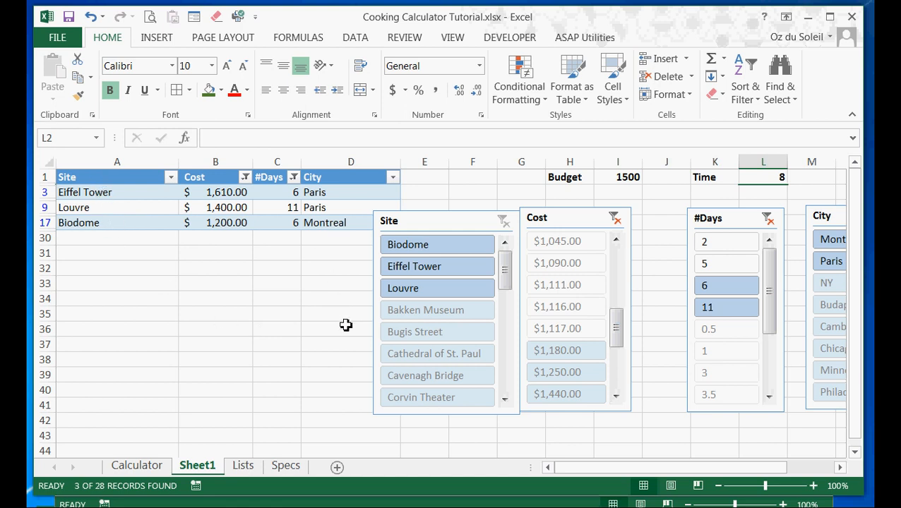
mouse_move(389, 370)
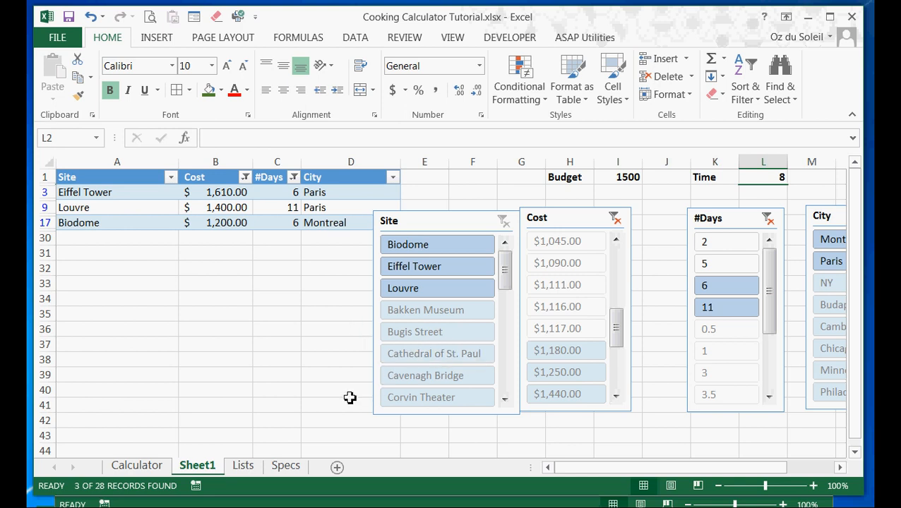
mouse_move(353, 406)
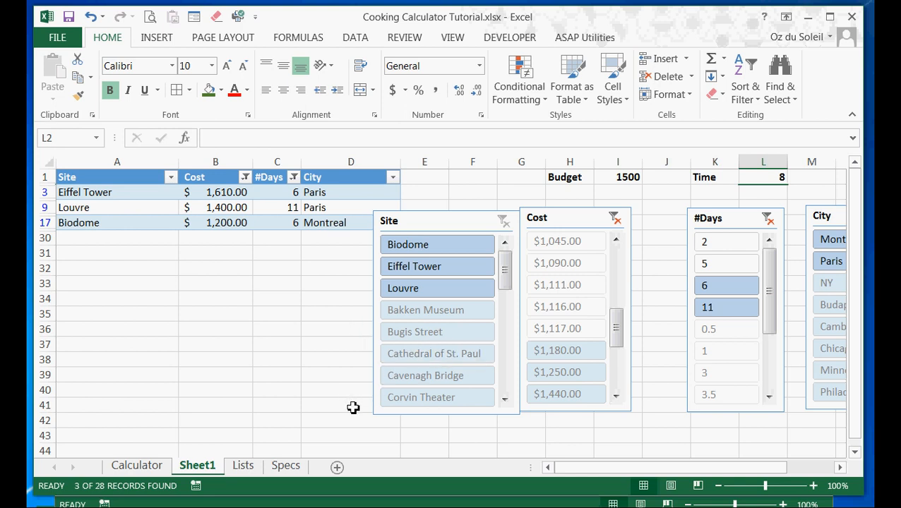